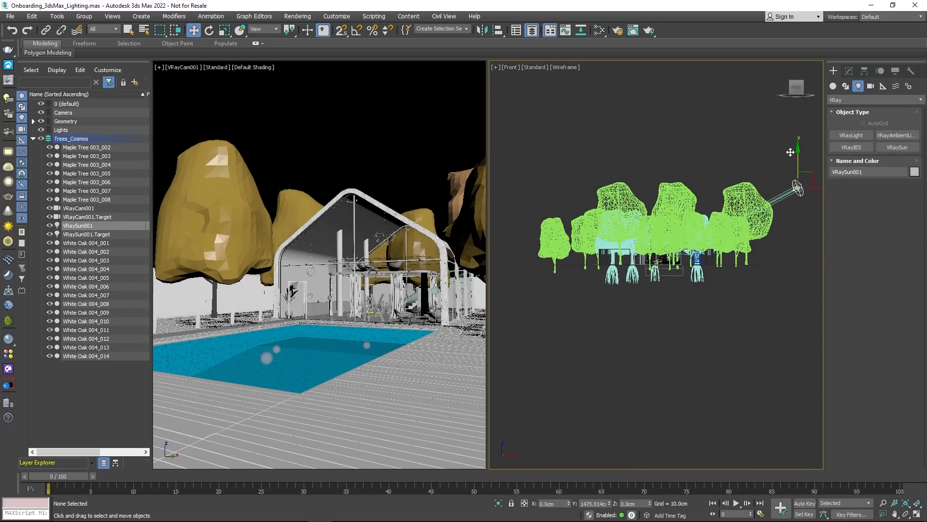
Step: Switch the camera viewport shading to V-Ray Viewport IPR
left_click(215, 67)
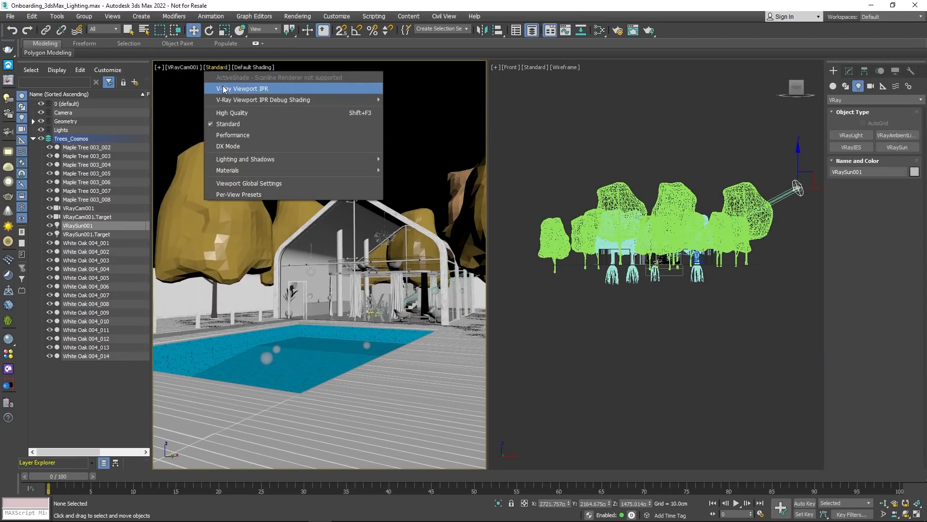
left_click(242, 88)
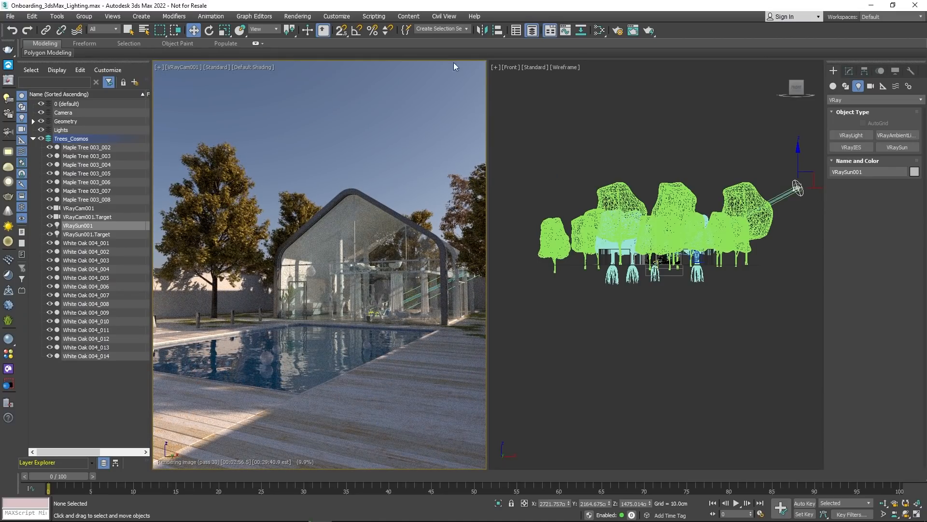
Step: Enable Override mtl with a VRayMtl in Global switches, preserving Refraction
left_click(618, 31)
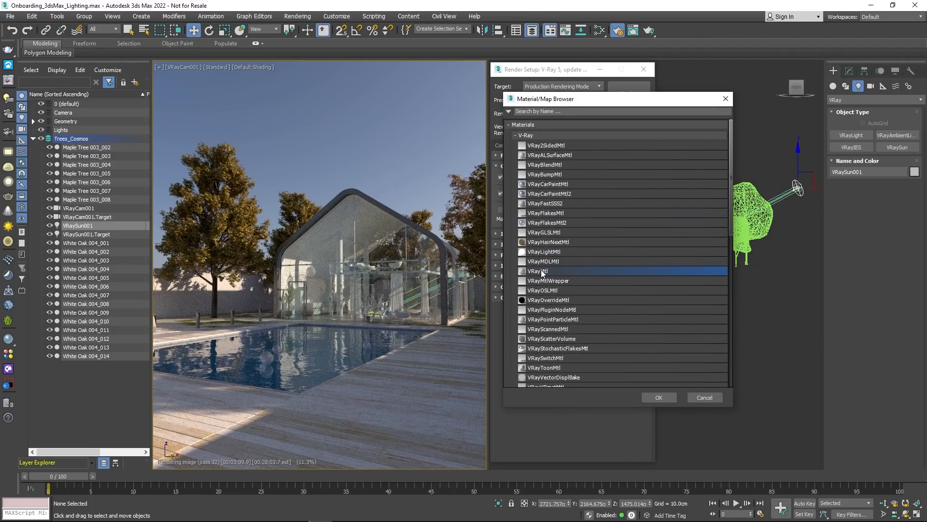
left_click(659, 397)
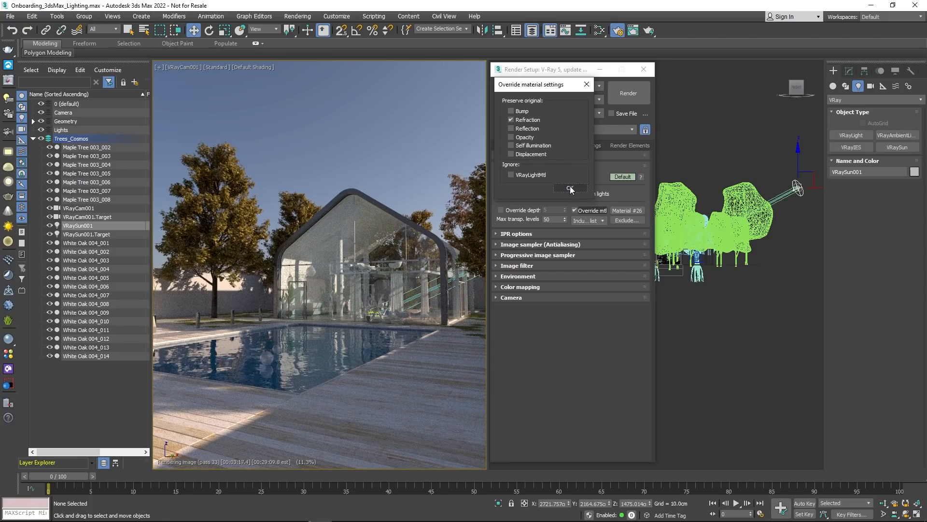
left_click(570, 188)
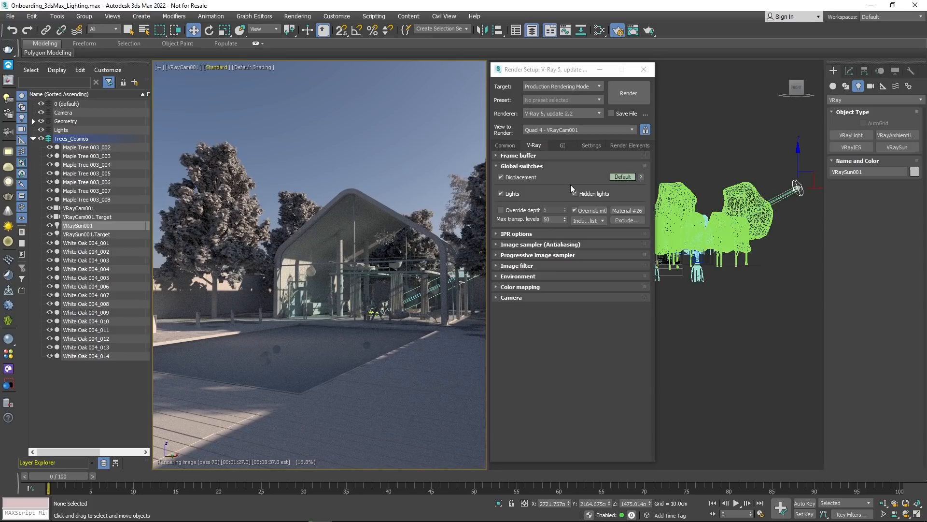
left_click(643, 69)
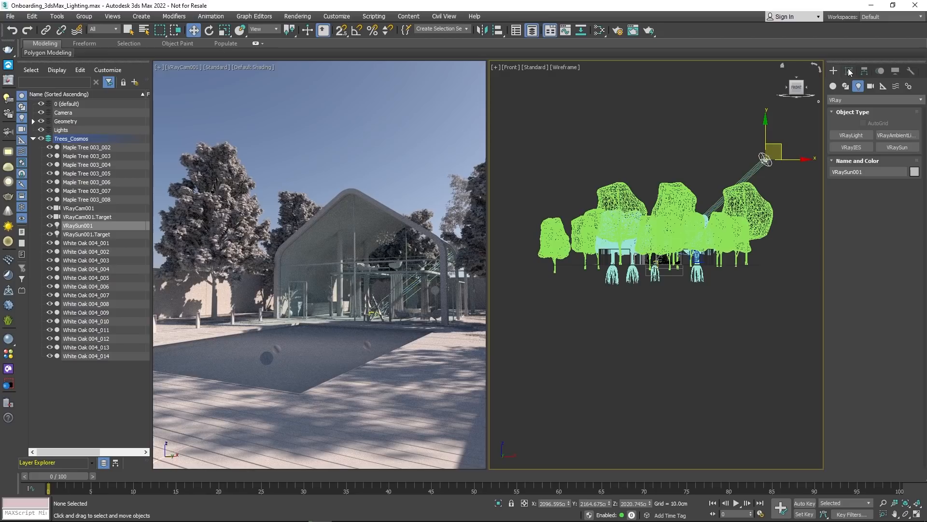
Step: Close Render Setup and move the VRaySun higher in the Front viewport
left_click(849, 71)
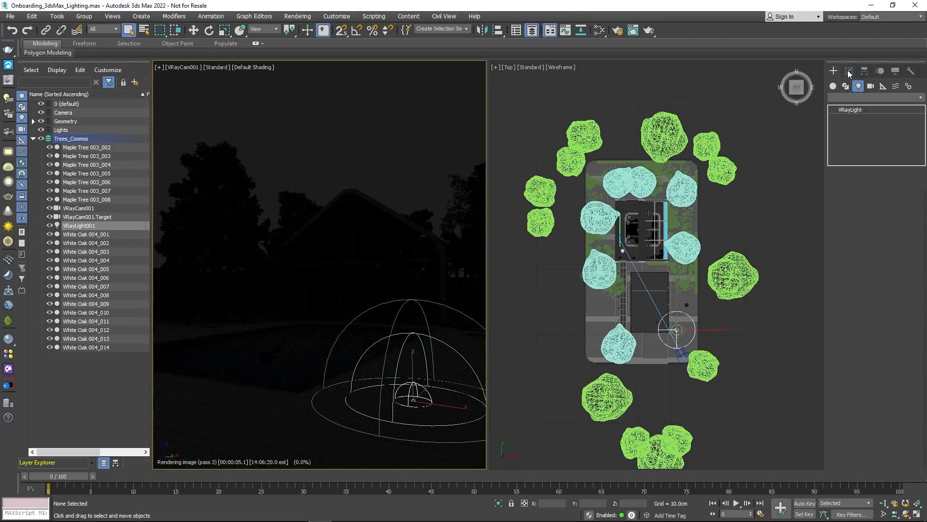
Step: Delete VRaySun001 and create a Dome-type VRayLight in the Top viewport
left_click(886, 304)
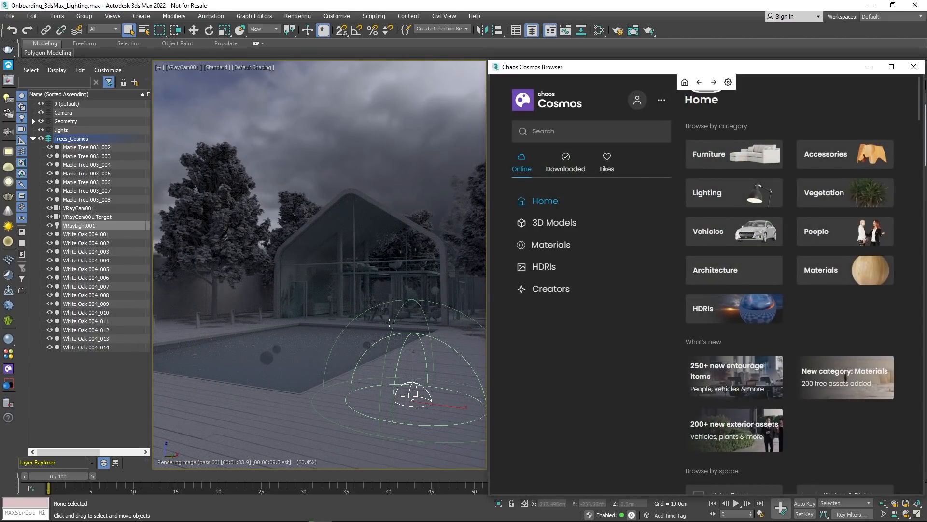
Step: Import the Day 01 sky from the Cosmos HDRIs > Day collection
left_click(544, 267)
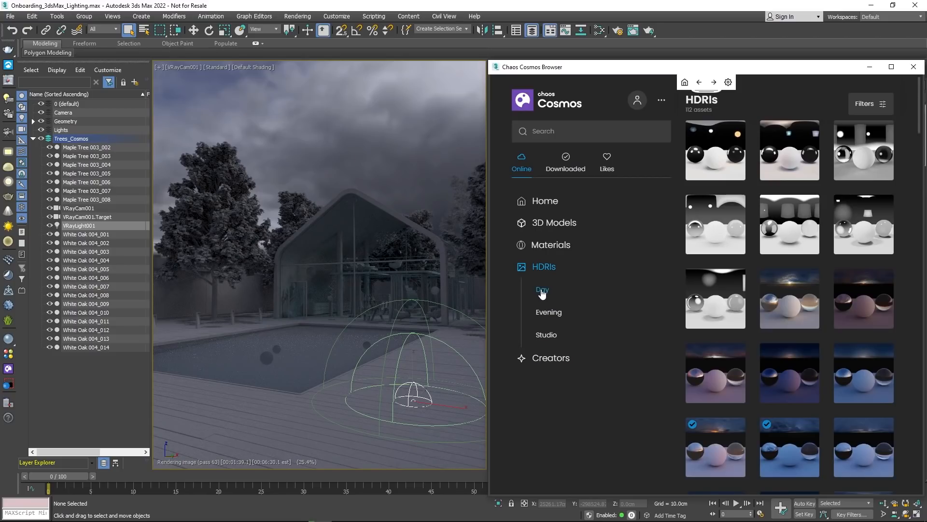
left_click(542, 290)
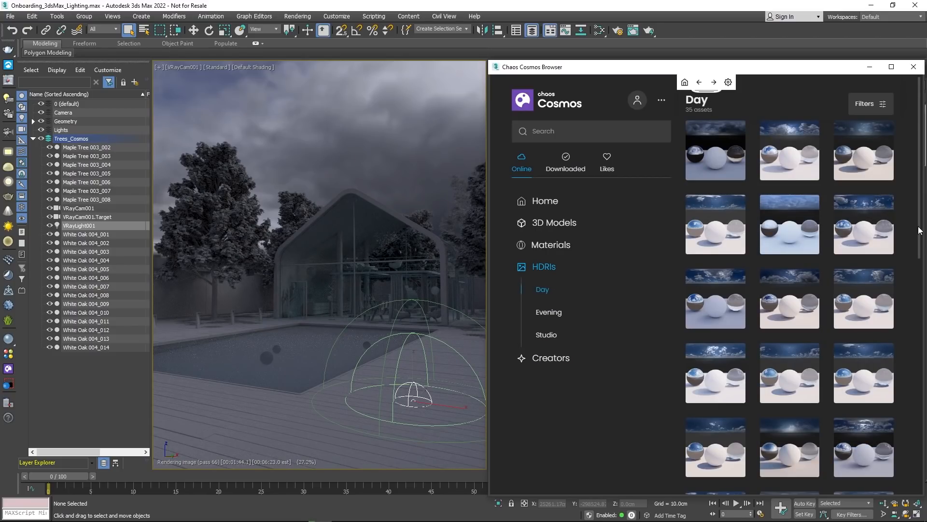
scroll("down", 3)
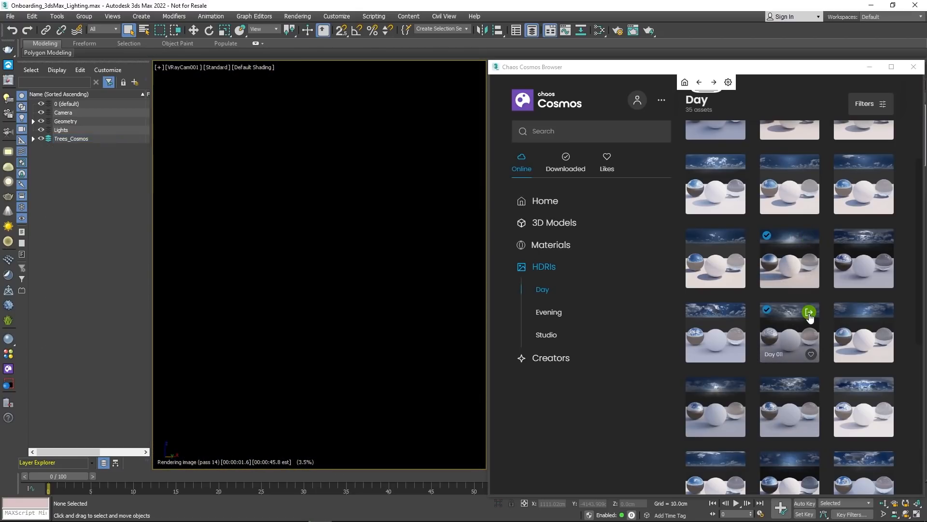
left_click(549, 312)
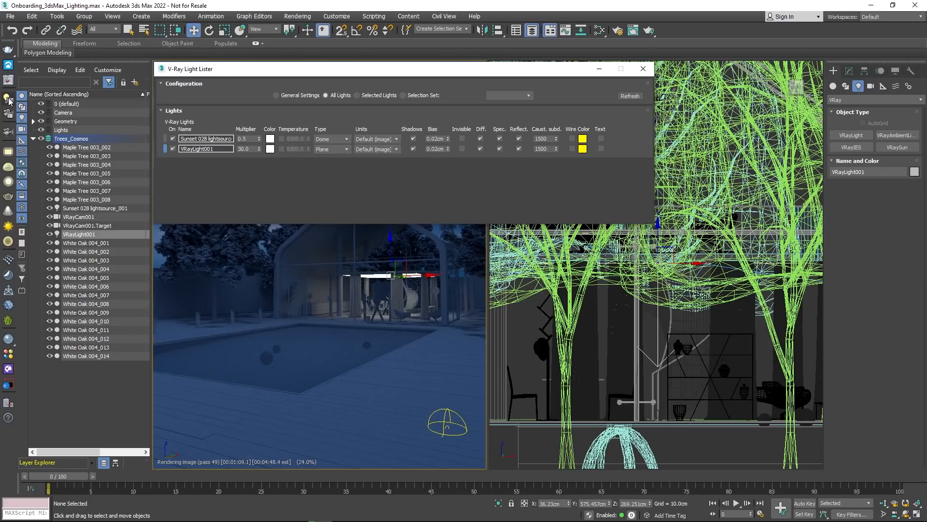
Step: Give VRayLight001 a multiplier of 150 and a warm orange colour in Light Lister
type("150.0")
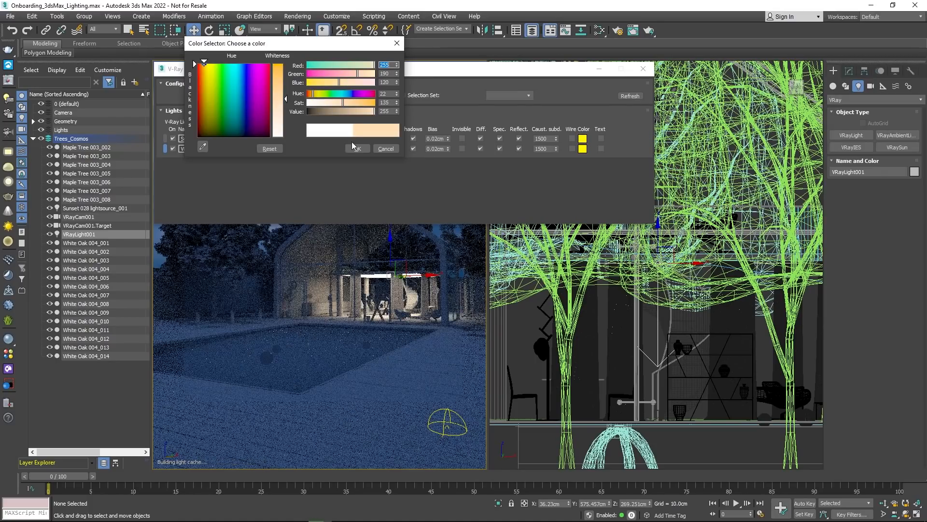
left_click(357, 148)
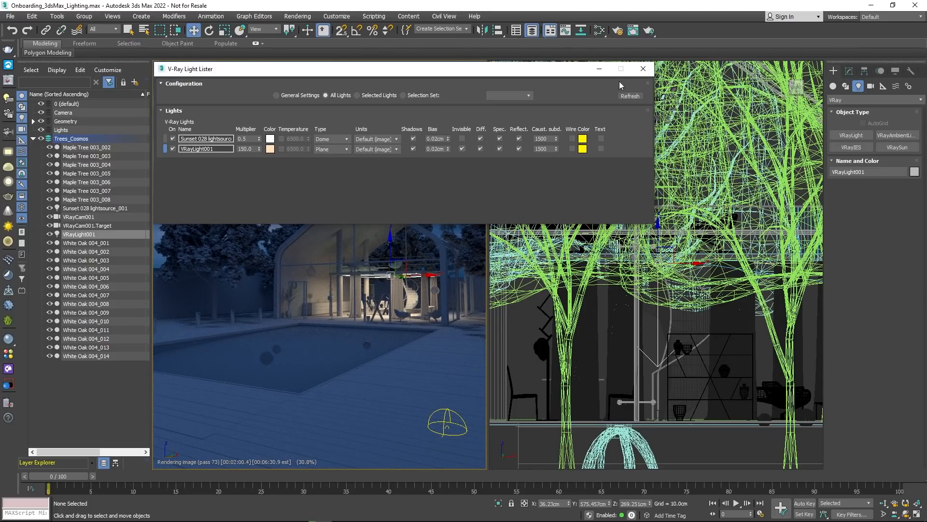
left_click(642, 69)
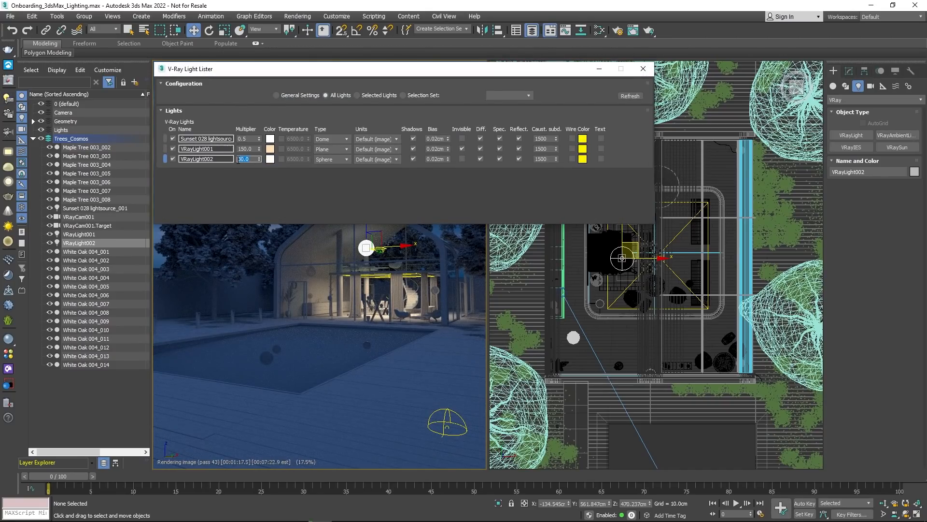
Step: Set sphere light VRayLight002 to multiplier 450, warm colour, and Invisible
type("450.0")
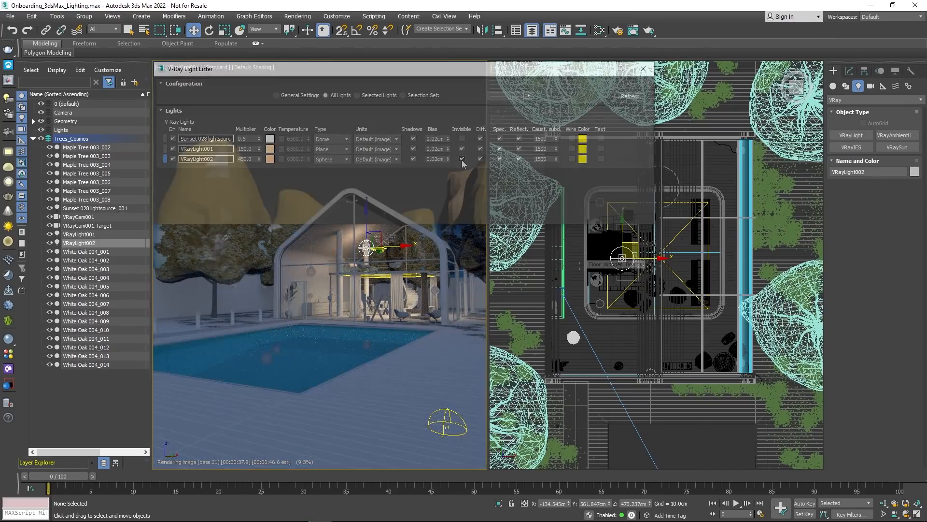
left_click(644, 69)
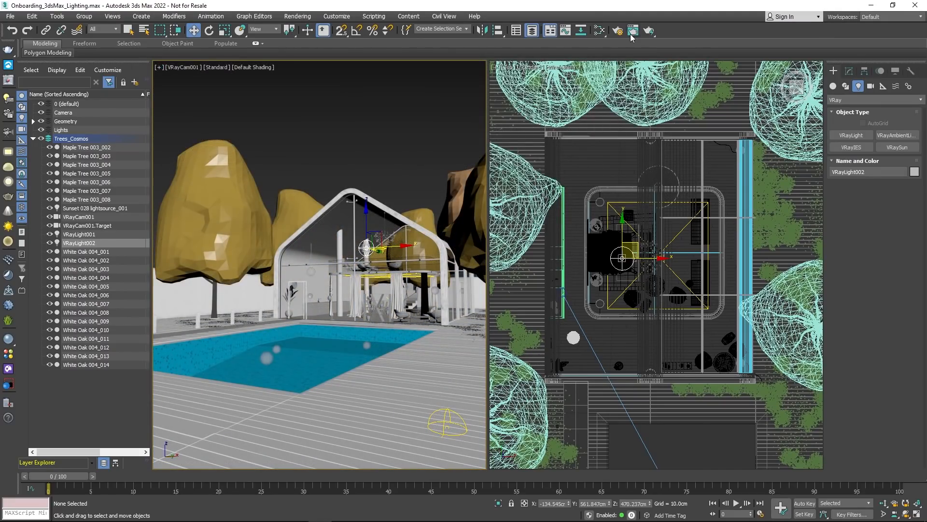
Step: Add a VRayLightMix element under Render Setup > Render Elements
left_click(621, 30)
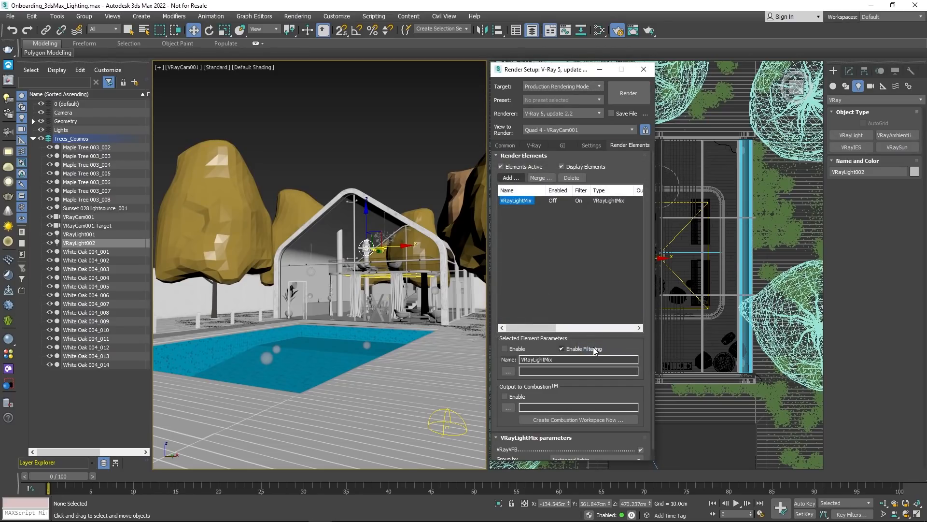
left_click(643, 69)
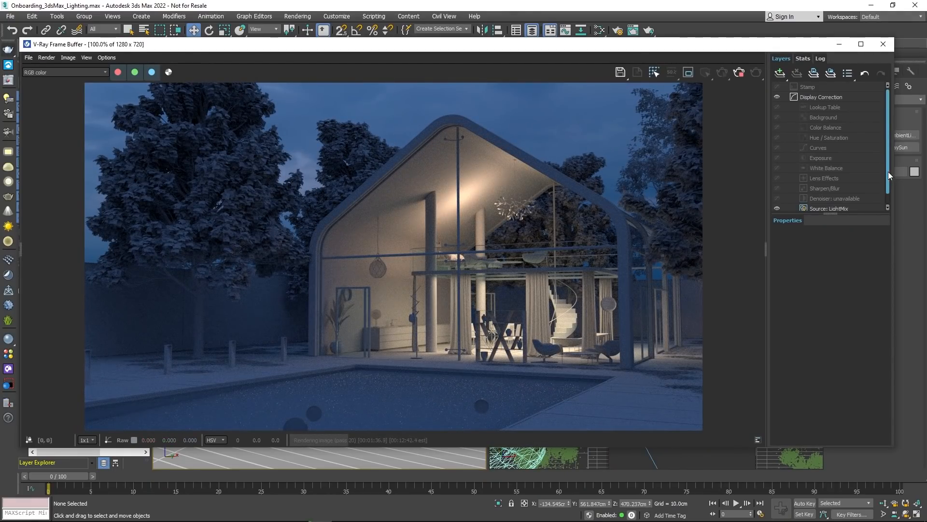
Step: In VFB LightMix, set VRayLight001 to 2.035 and tint VRayLight002 orange
left_click(834, 208)
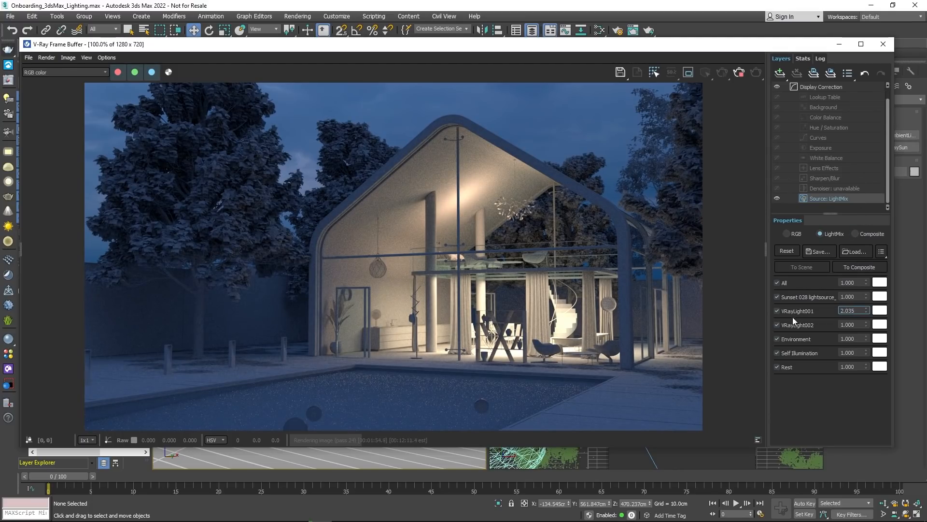
left_click(879, 310)
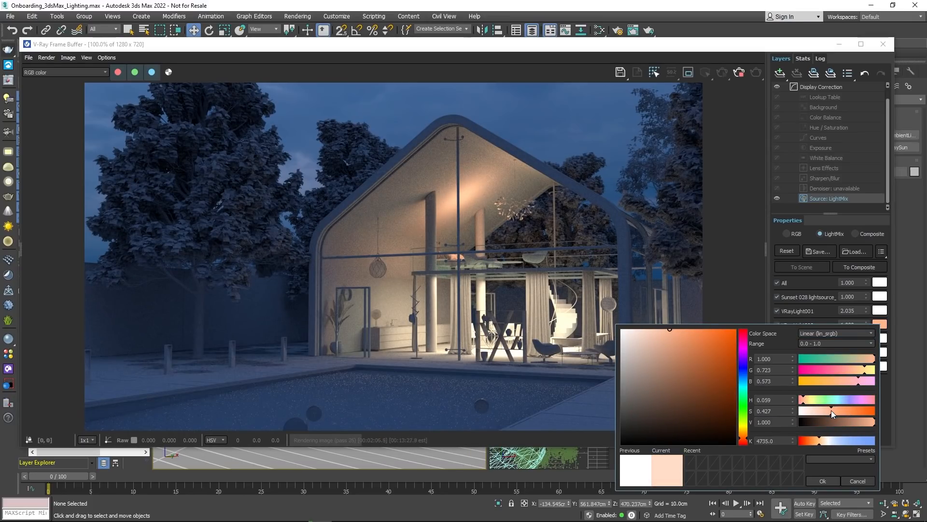
left_click(823, 480)
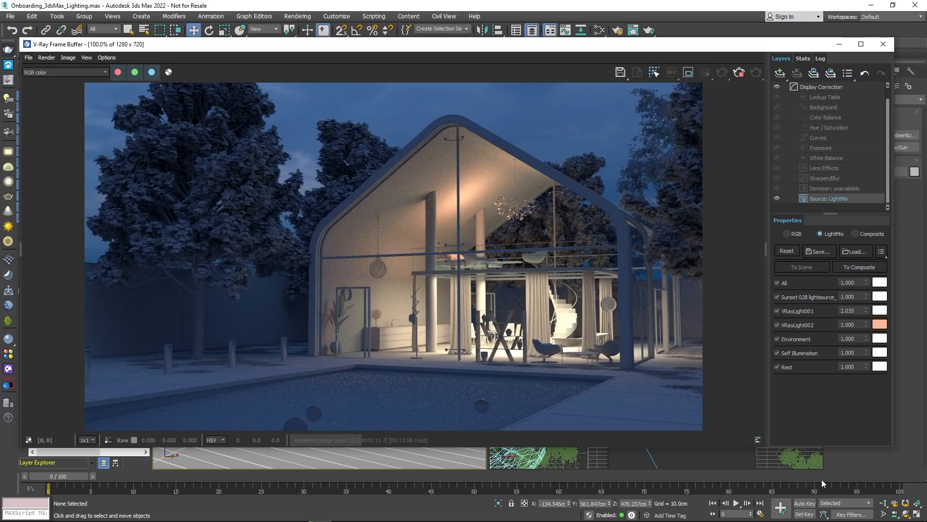